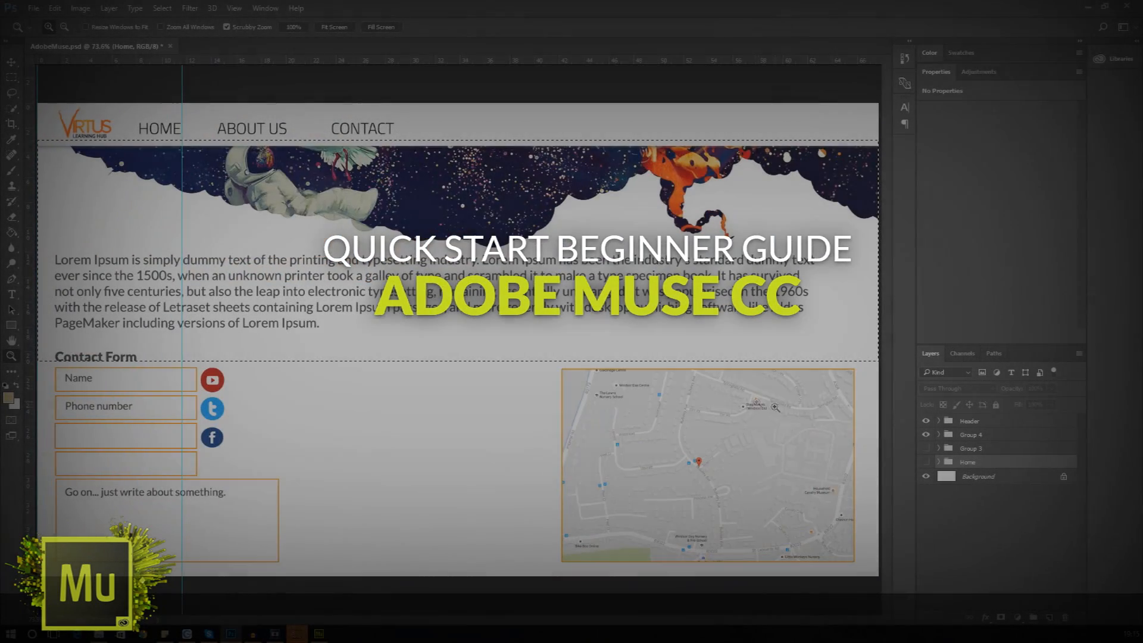
Step: Place the Horizontal menu widget (Home, About Us, Contact) across the top of A-Master
left_click(926, 435)
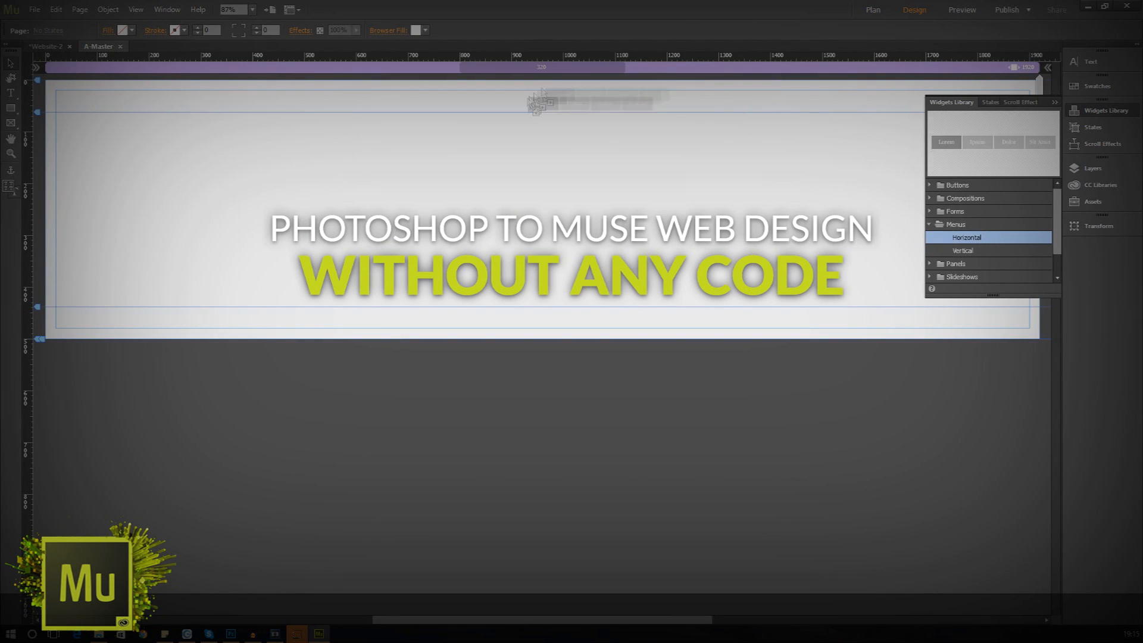
left_click_drag(967, 237, 605, 120)
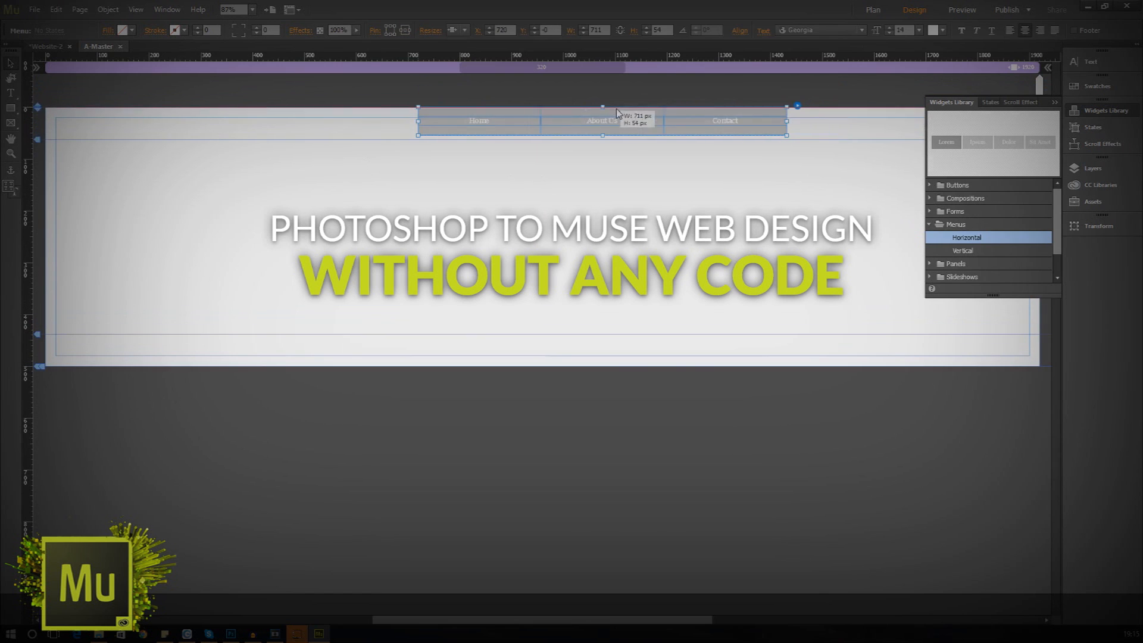
left_click(33, 9)
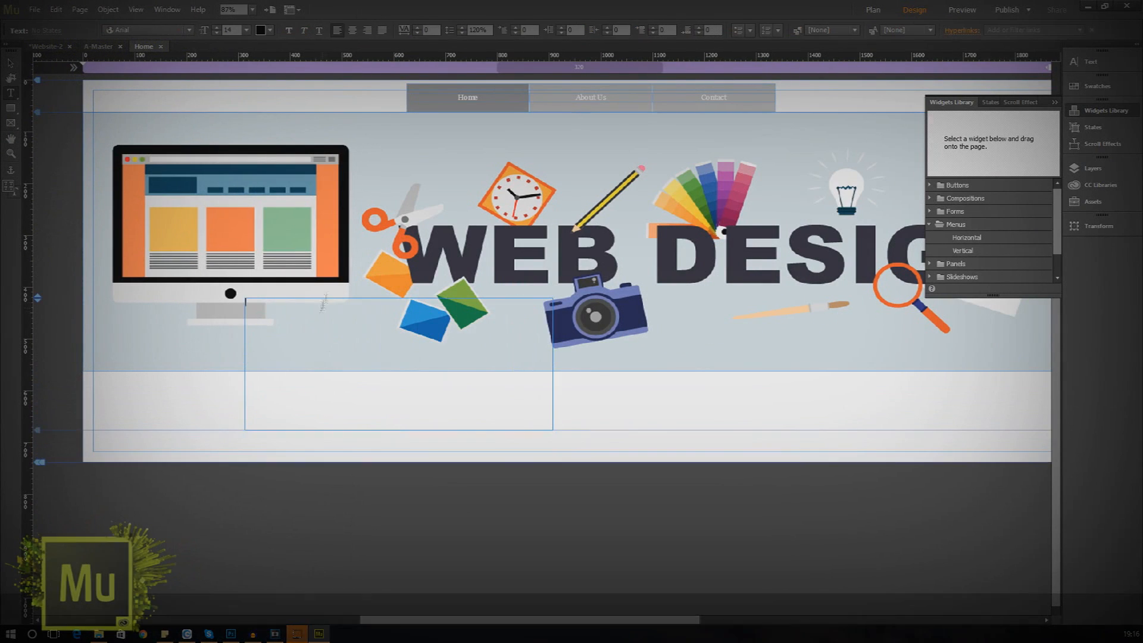
Step: Add the tagline 'Learn to create awesome websites without a line of code!' and a near-black strip under the banner
type("Learn to create awesome websites with")
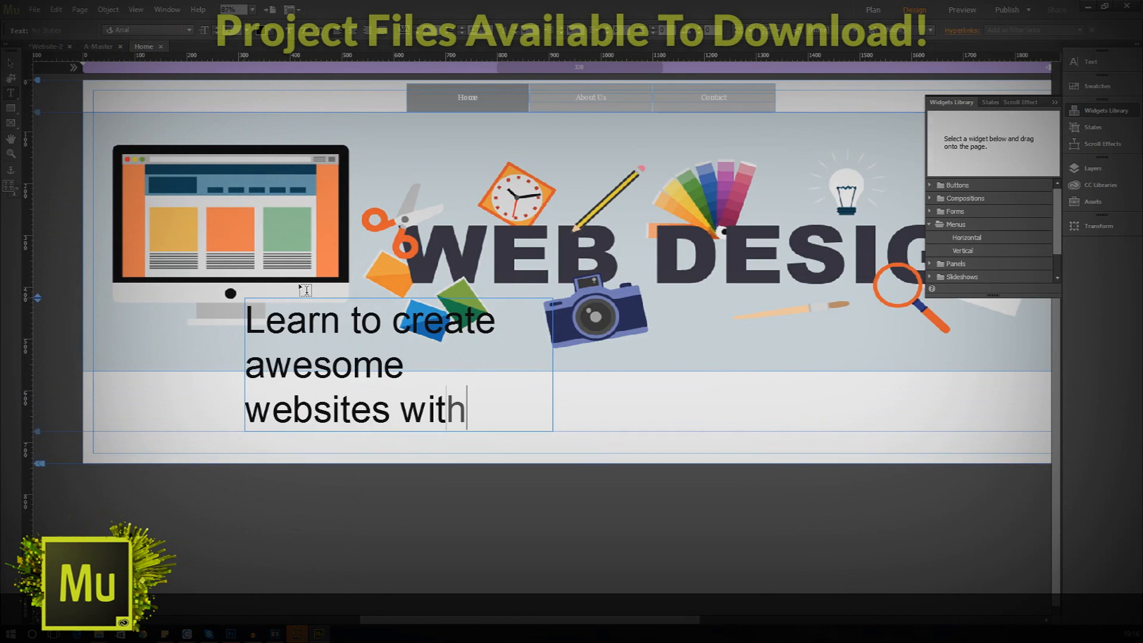
type("without a line of code!")
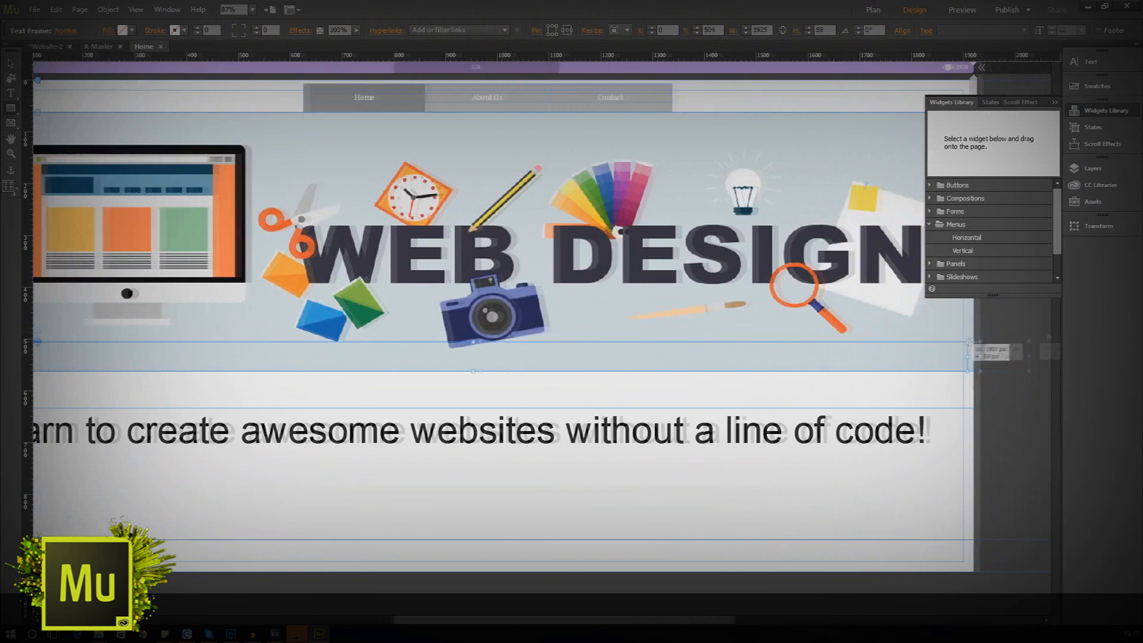
left_click(108, 30)
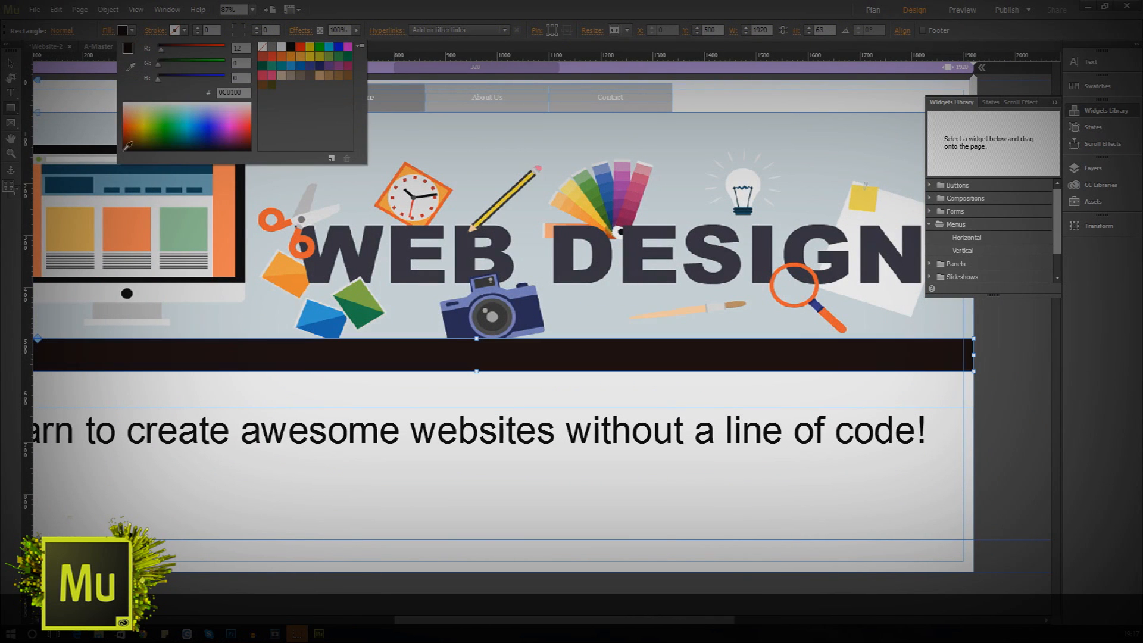